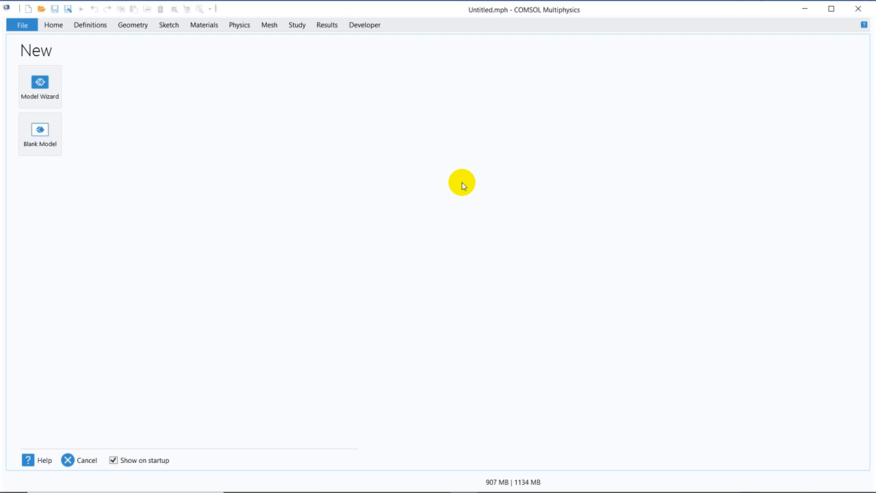
Step: Start a new Model Wizard model, discarding changes to Untitled.mph
left_click(43, 85)
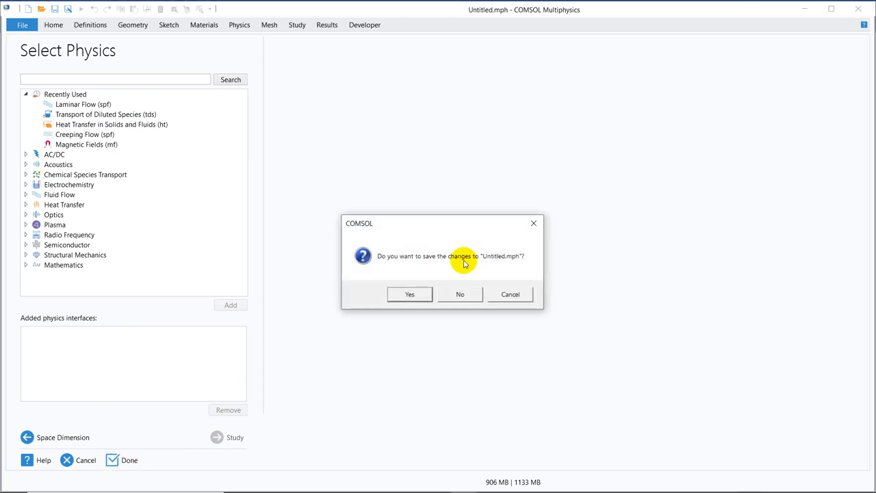
left_click(460, 294)
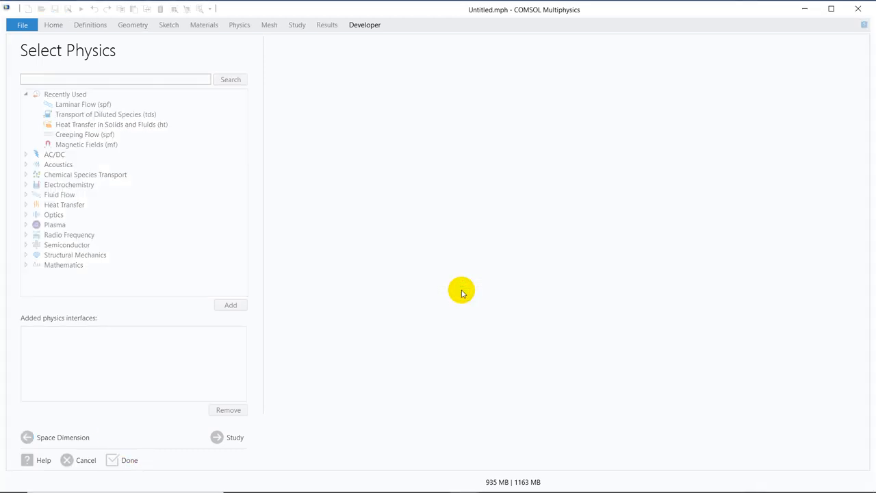
Step: Finish the wizard with an empty 2D component and show the Physics ribbon commands
left_click(128, 460)
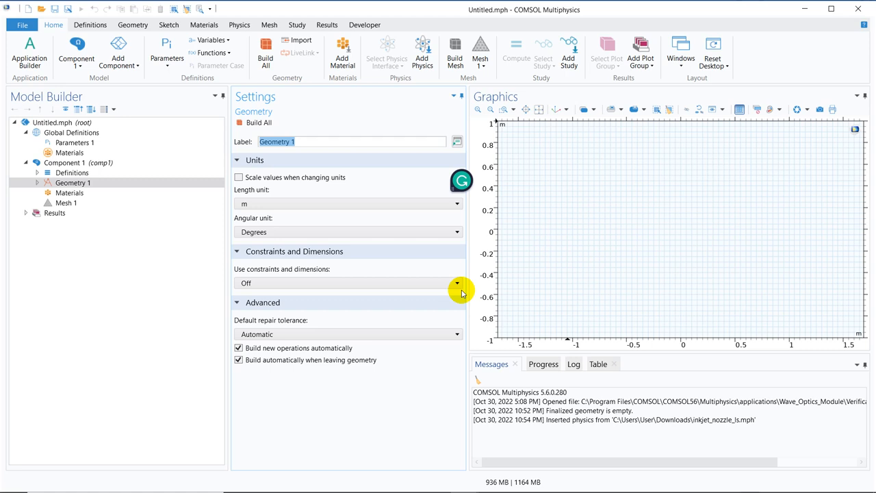
mouse_move(381, 242)
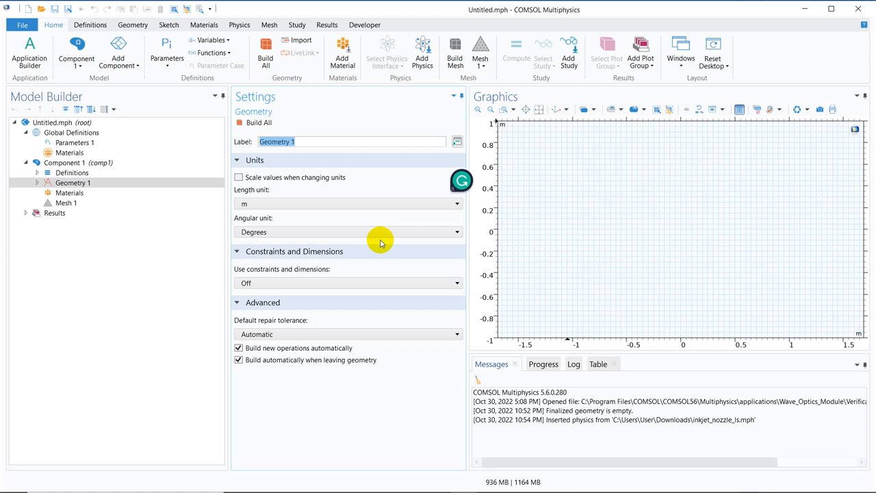
left_click(66, 161)
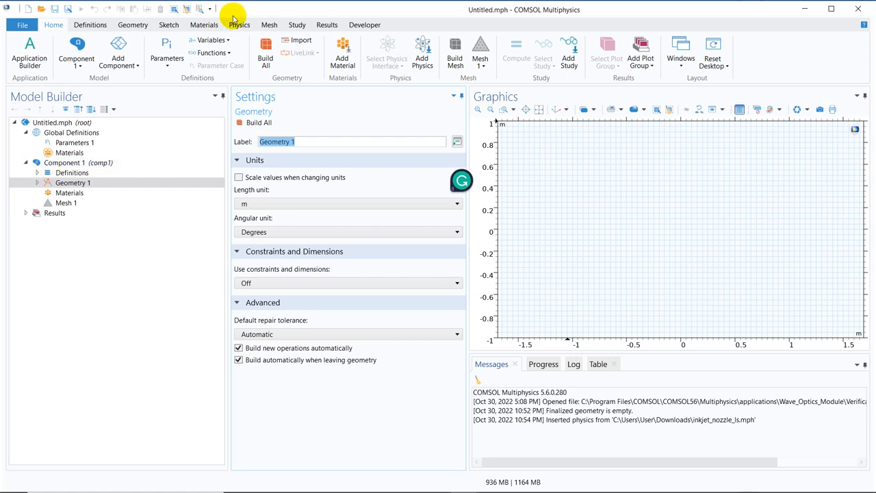
left_click(240, 25)
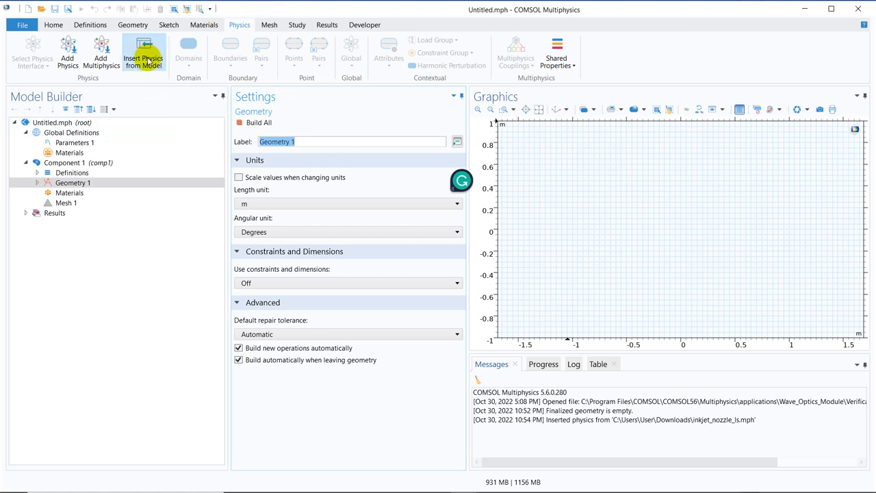
mouse_move(144, 55)
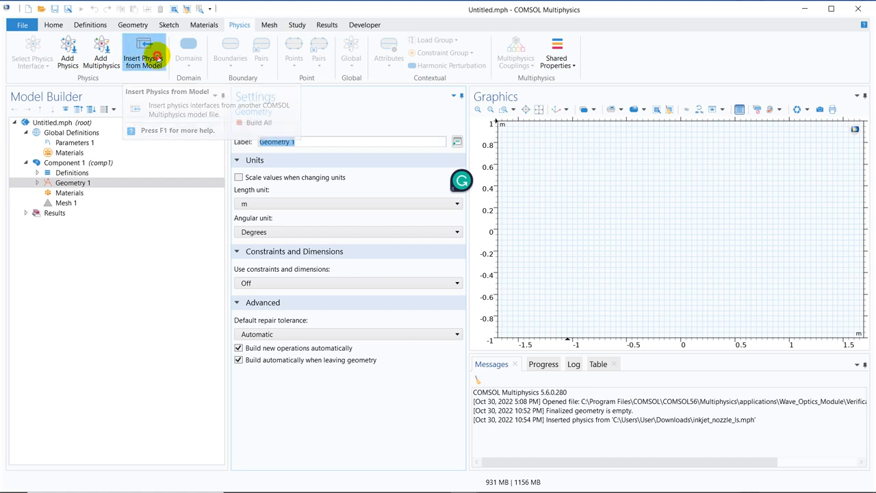
Step: Insert the Level Set physics from inkjet_nozzle_ls.mph into the component
left_click(145, 49)
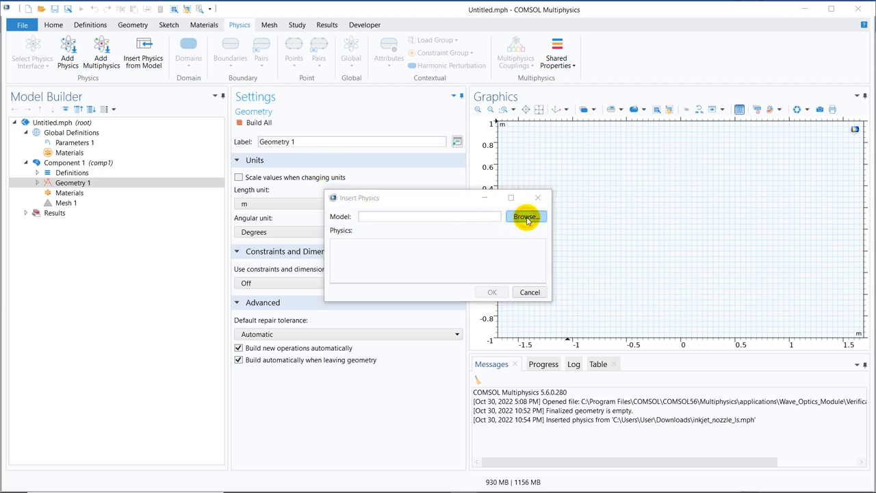
left_click(525, 216)
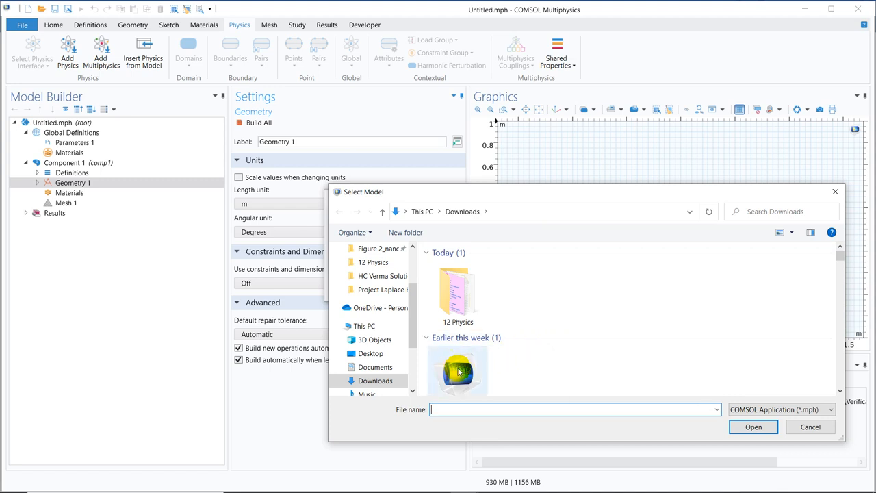
mouse_move(462, 370)
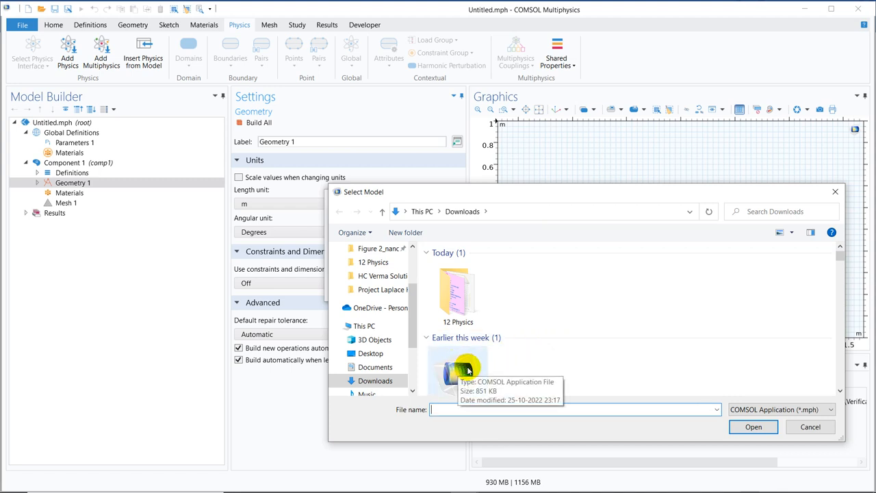
left_click(757, 427)
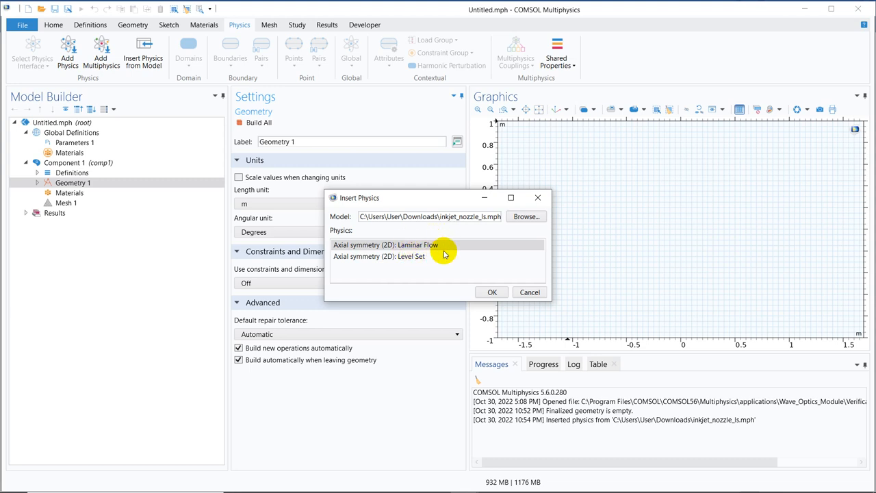
left_click(408, 256)
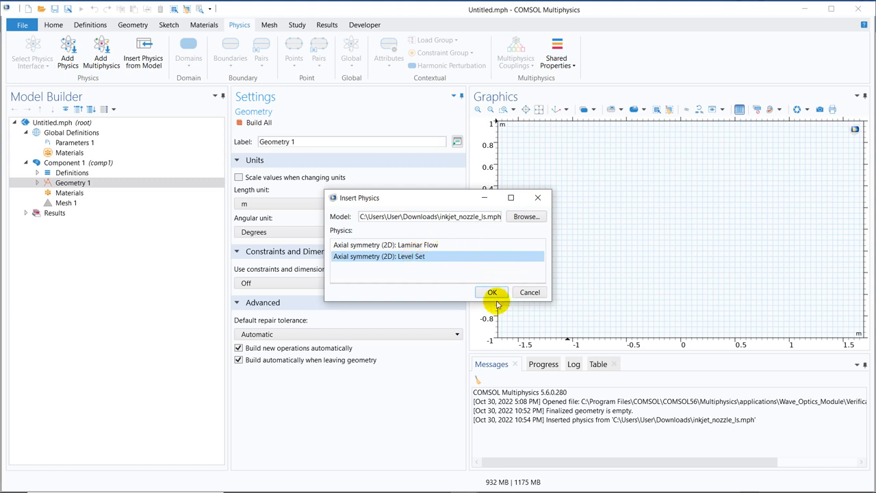
left_click(491, 292)
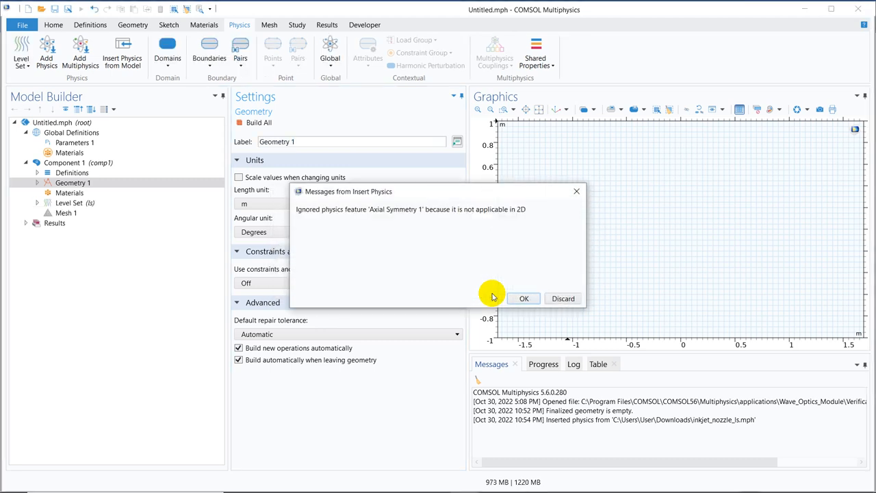
Step: Acknowledge the axial symmetry notice and delete the imported Level Set (ls) interface
left_click(523, 299)
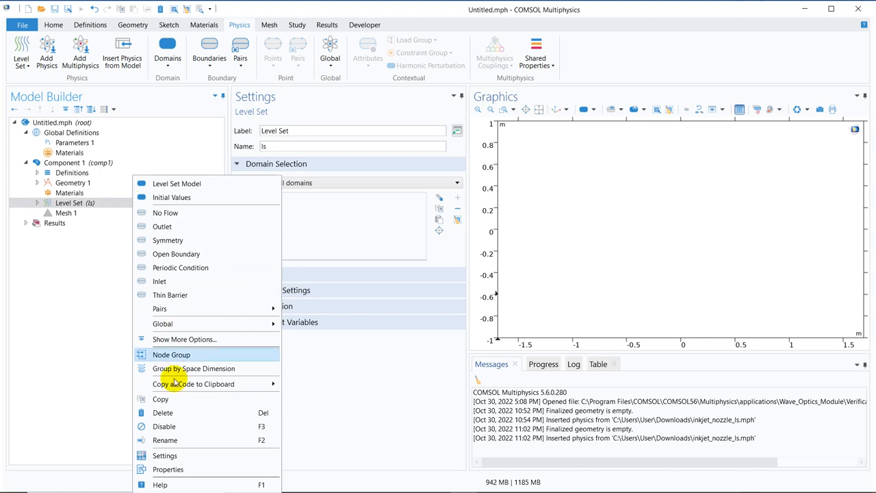
left_click(163, 414)
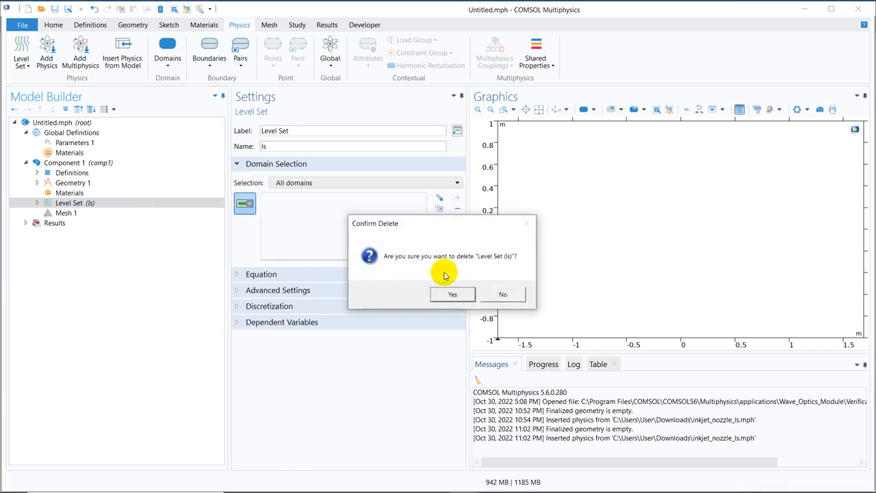
left_click(452, 293)
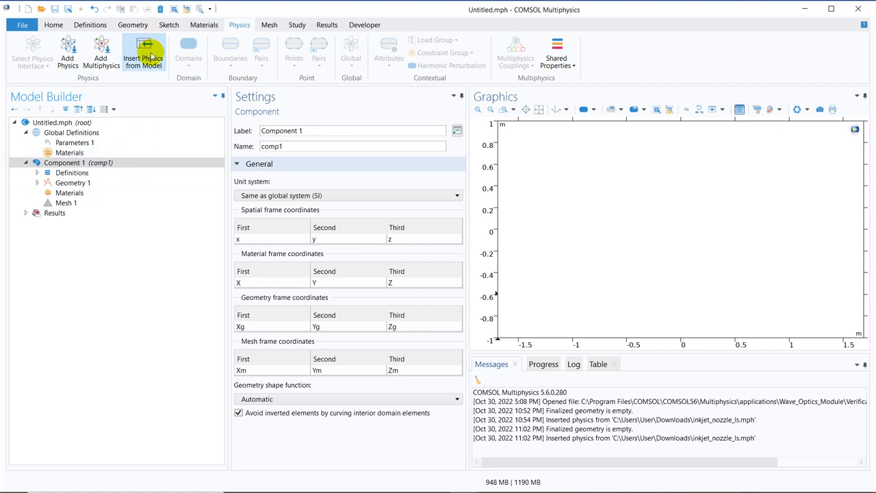
Step: Insert both Laminar Flow and Level Set physics from inkjet_nozzle_ls.mph
left_click(144, 52)
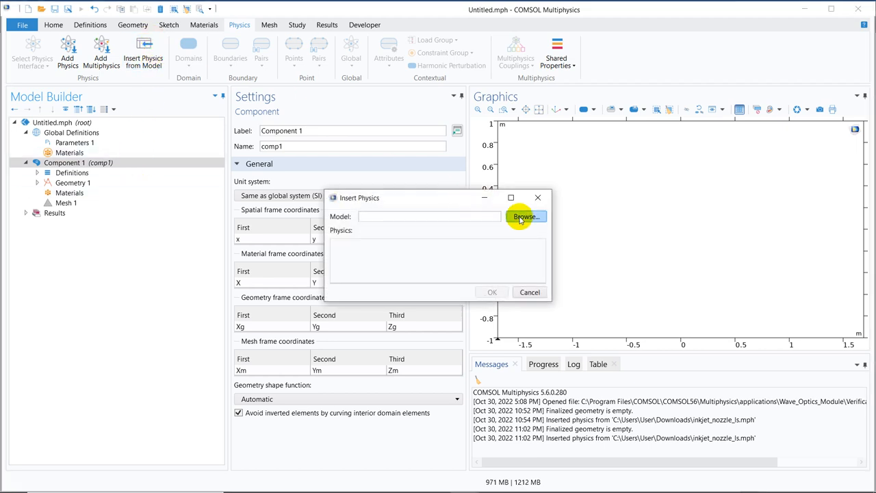
left_click(526, 216)
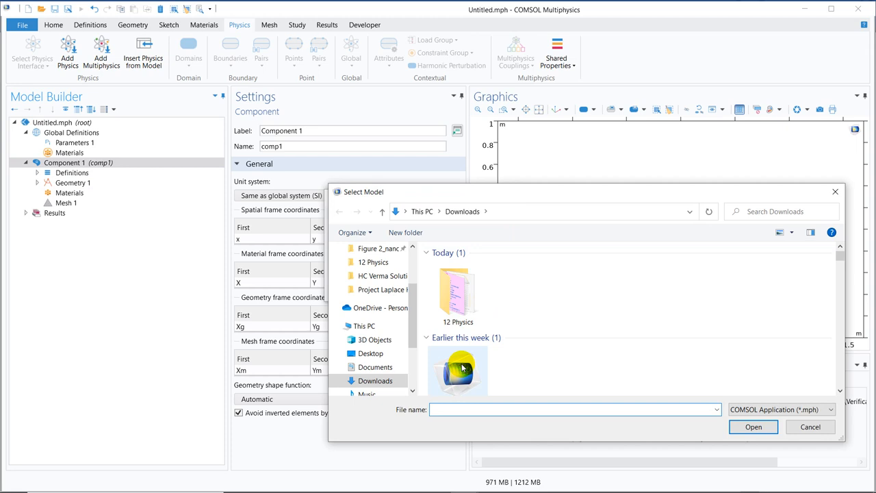
left_click(753, 427)
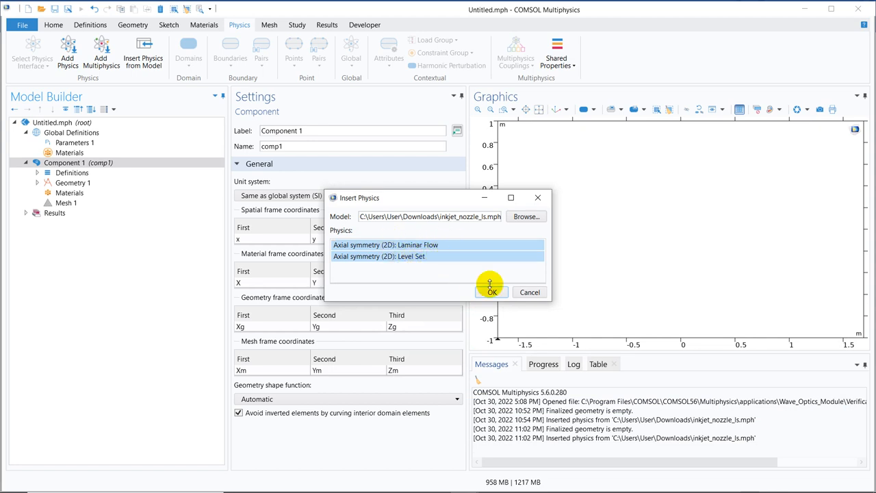
left_click(490, 291)
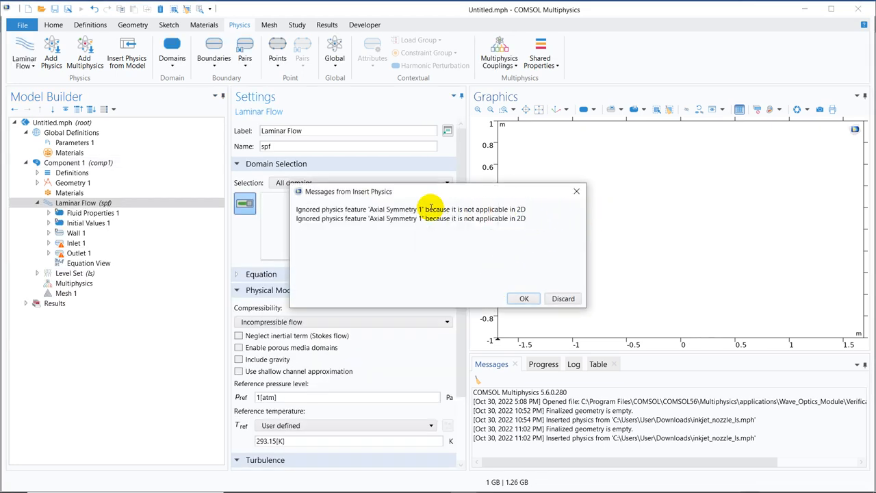
mouse_move(395, 230)
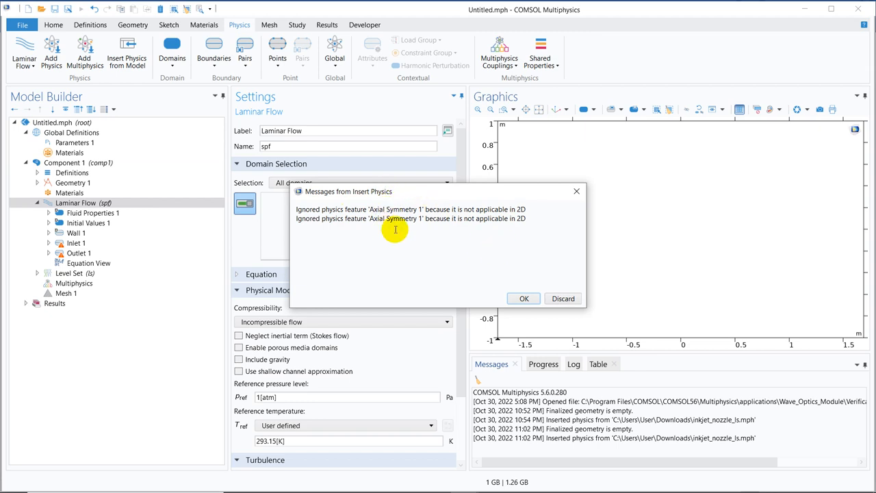
mouse_move(419, 230)
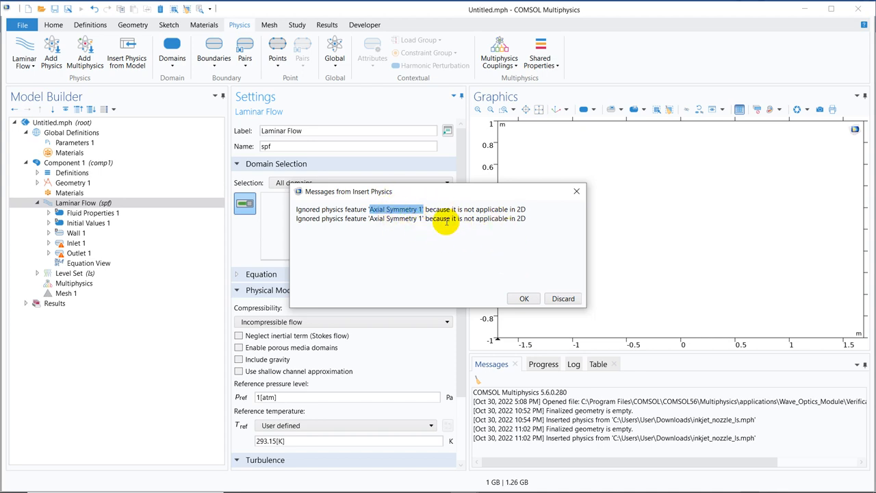
mouse_move(521, 230)
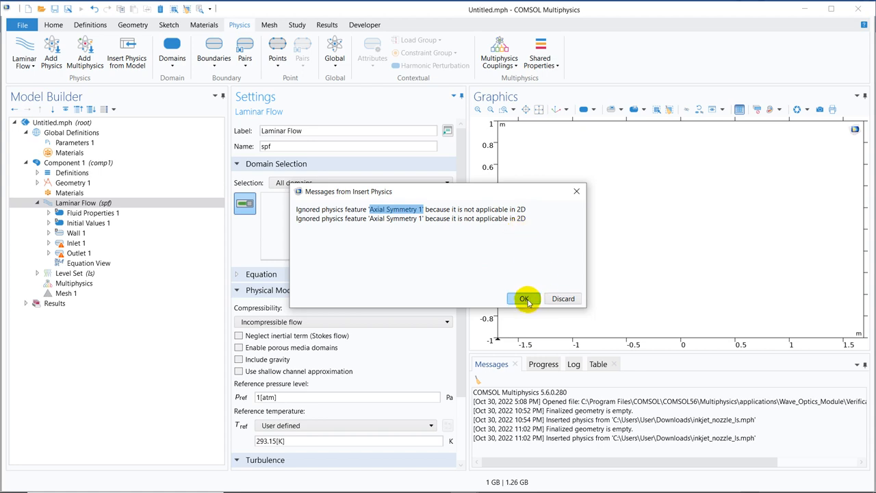
Step: Dismiss the Messages from Insert Physics notice about ignored Axial Symmetry 1 features
left_click(523, 298)
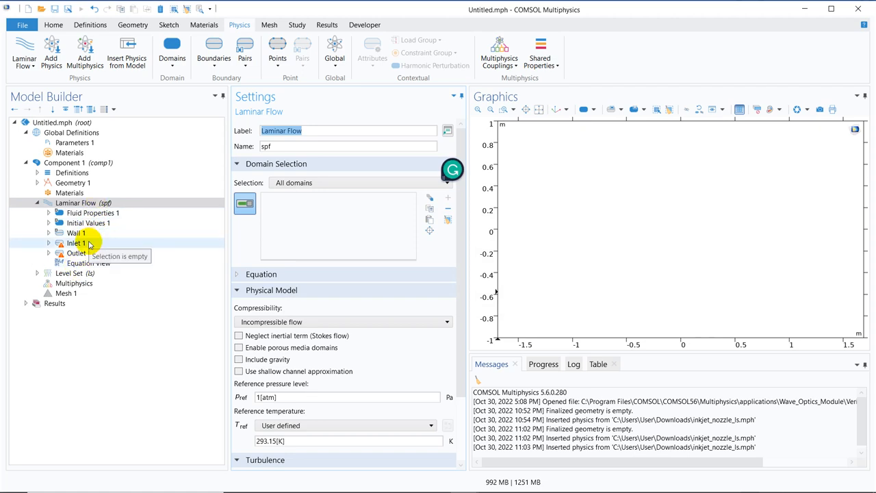
Step: Inspect the Inlet 1 and Outlet 1 boundary settings under Laminar Flow, both with empty selections
left_click(75, 244)
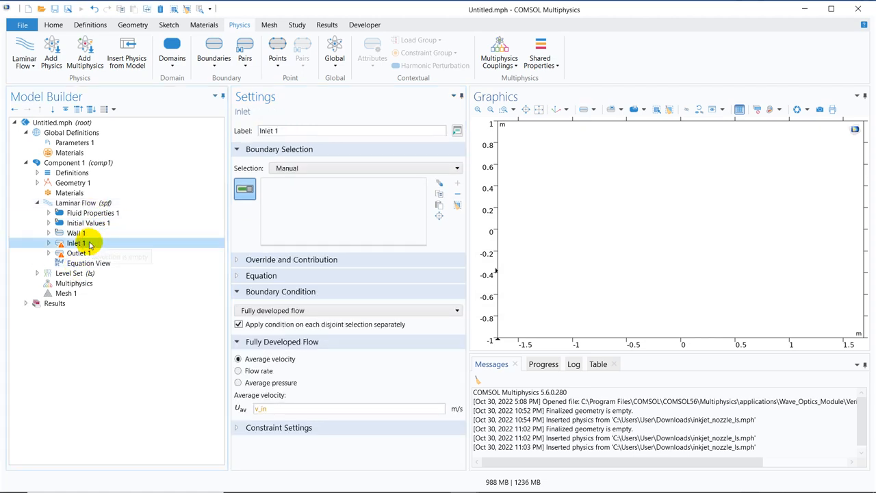
left_click(77, 253)
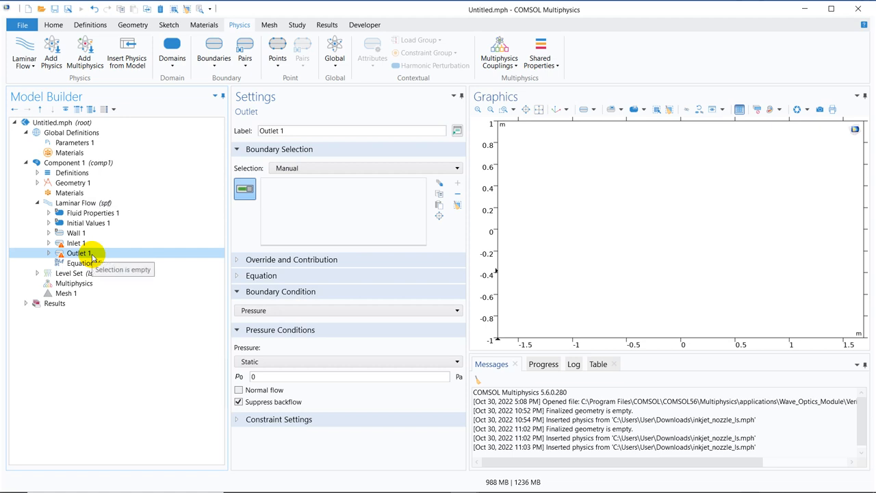